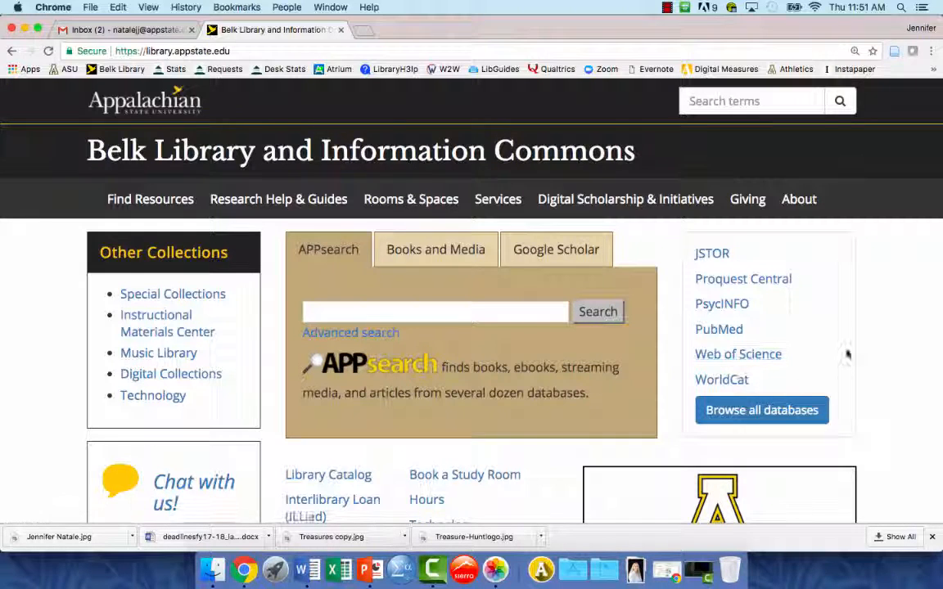
pyautogui.moveTo(832, 283)
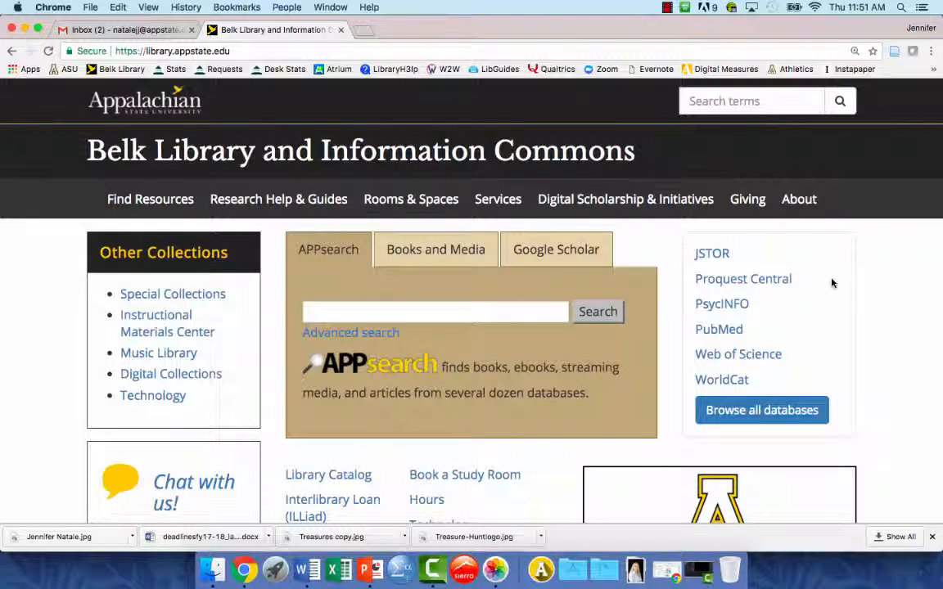
# Open 'Browse all databases' from the Belk Library homepage
pyautogui.click(761, 410)
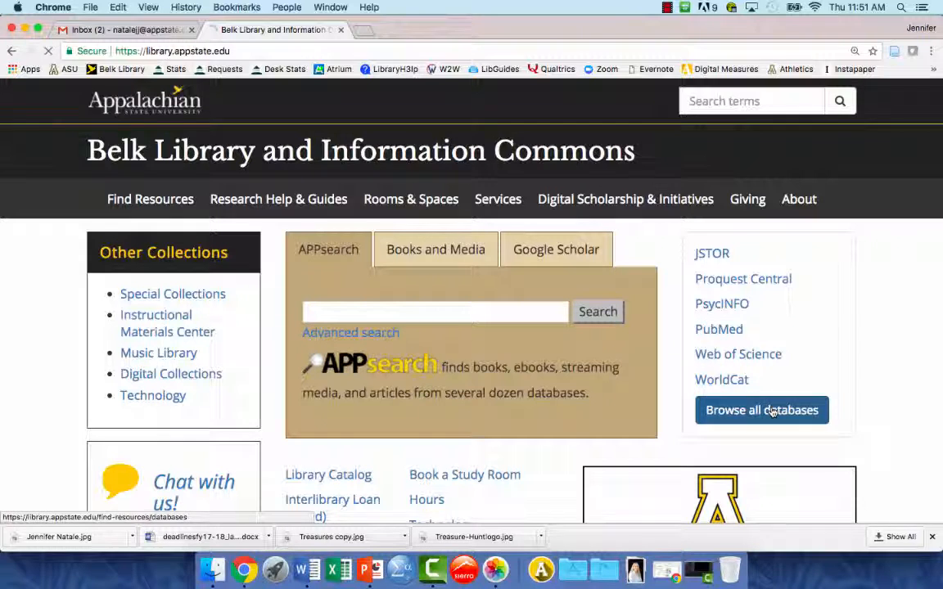
# Scroll the Databases page down to the 'By subject' section
pyautogui.click(761, 410)
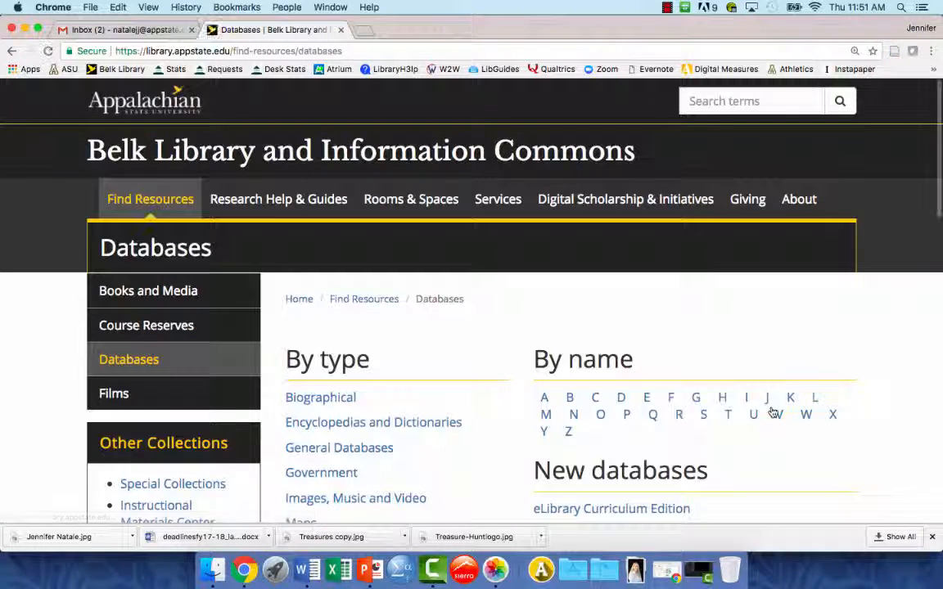
pyautogui.scroll(-3)
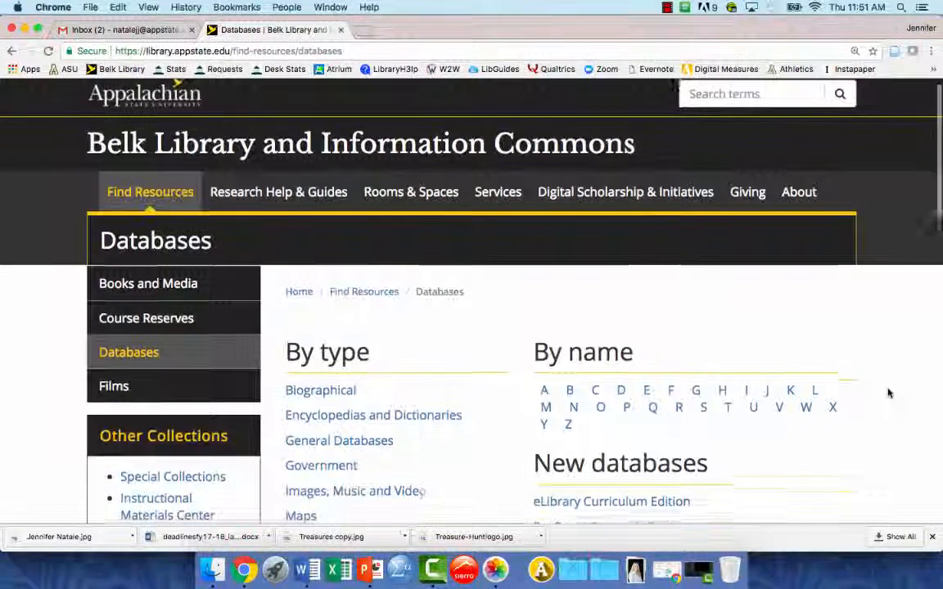
pyautogui.scroll(-3)
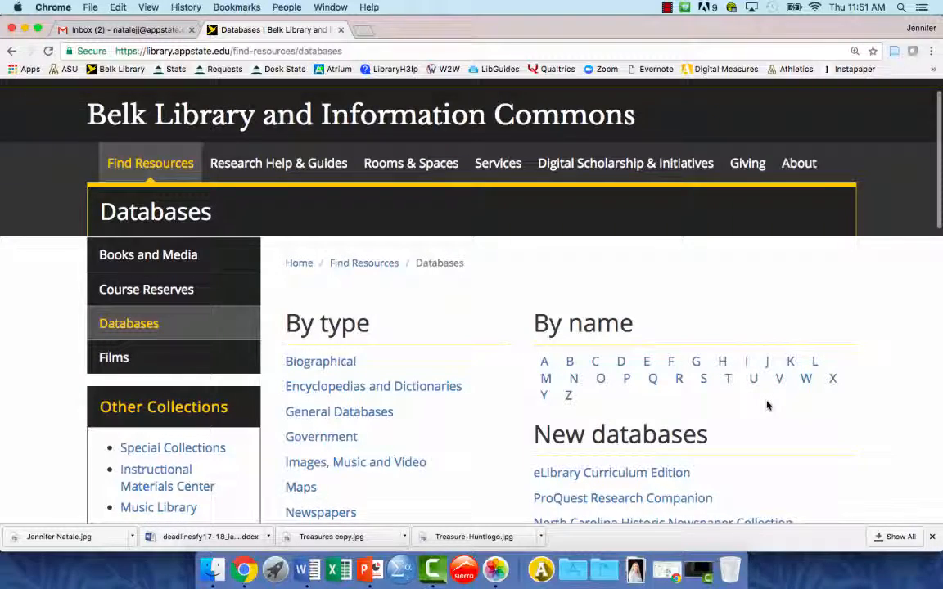
pyautogui.scroll(-3)
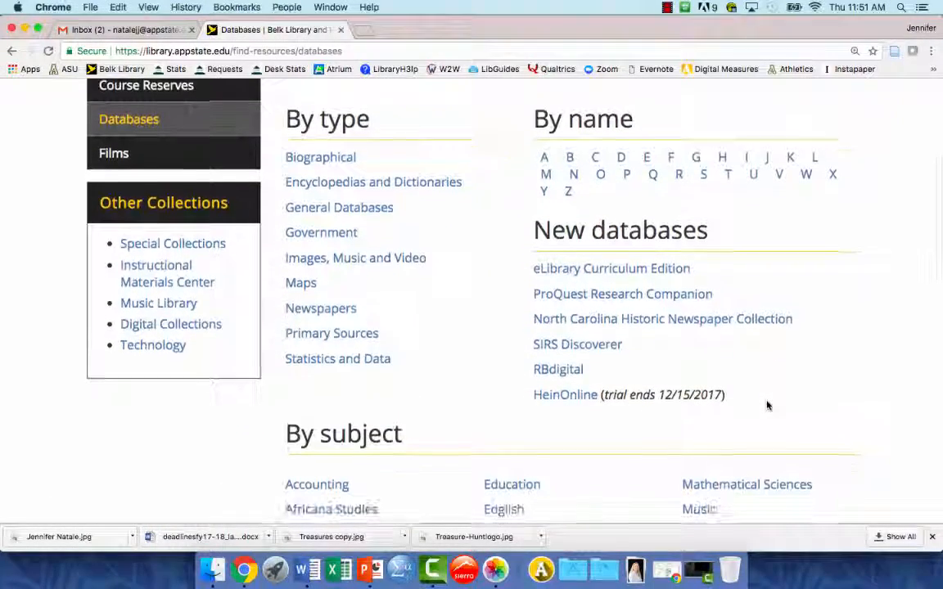
pyautogui.scroll(-3)
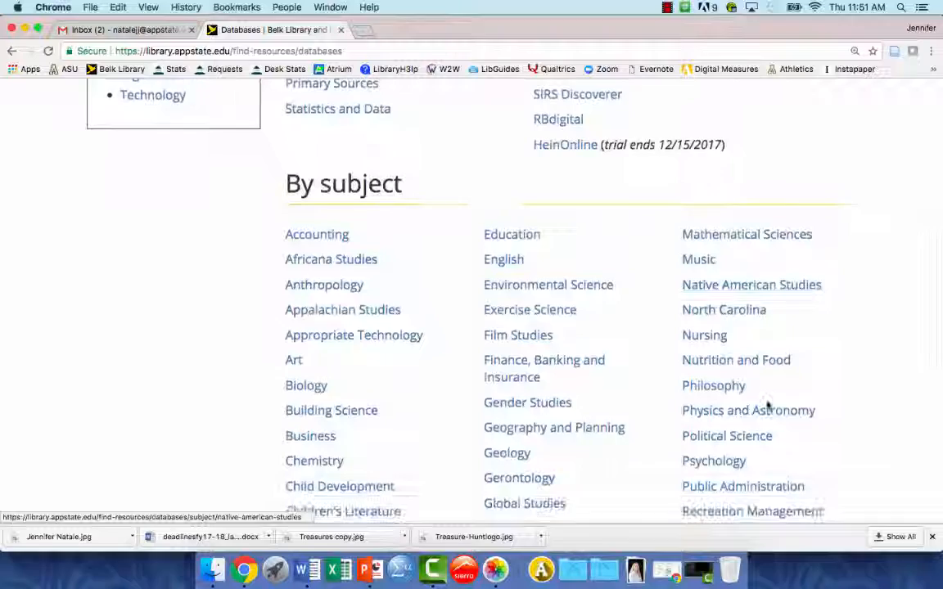
pyautogui.scroll(-3)
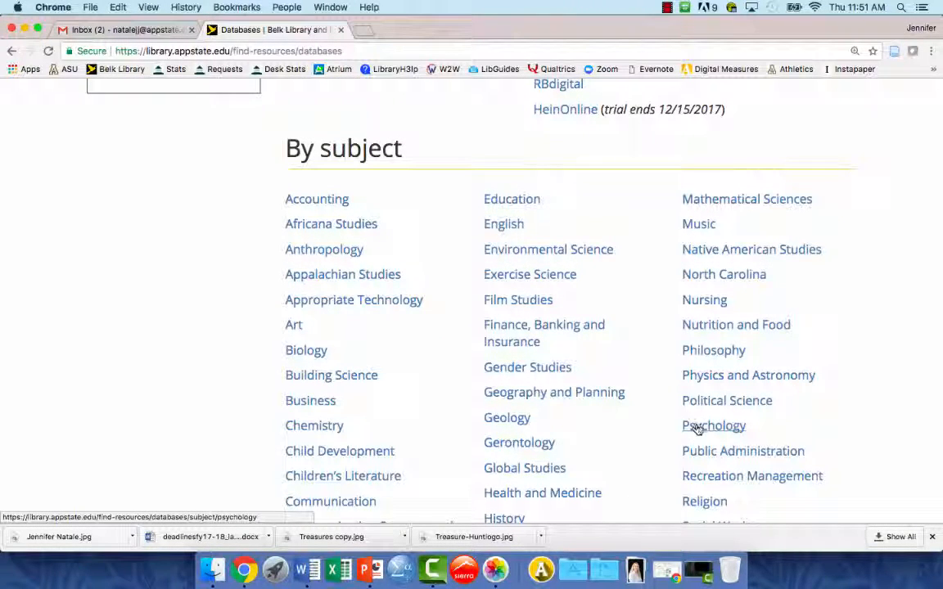
# Open the Psychology subject databases and scroll down to PsycINFO
pyautogui.click(713, 425)
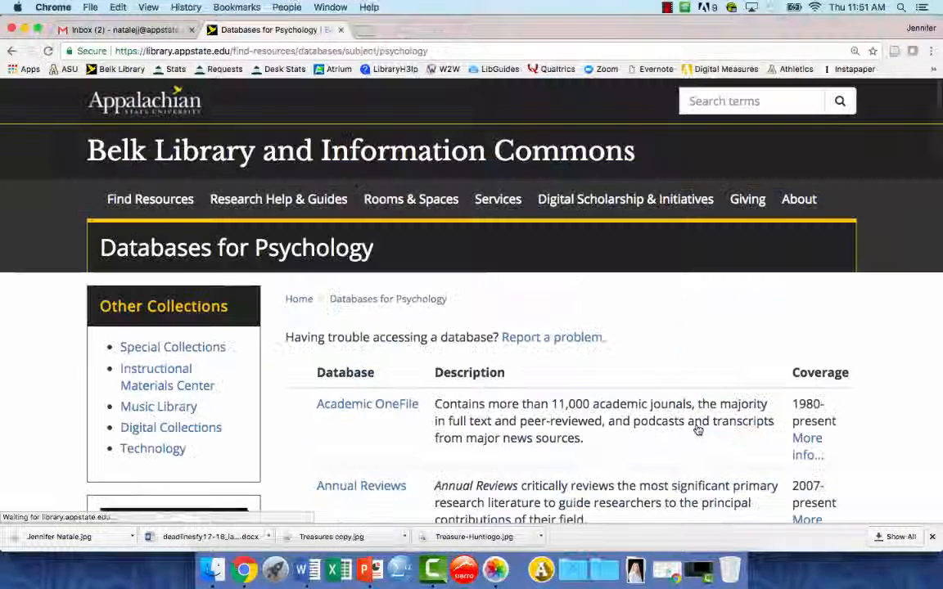
pyautogui.scroll(-3)
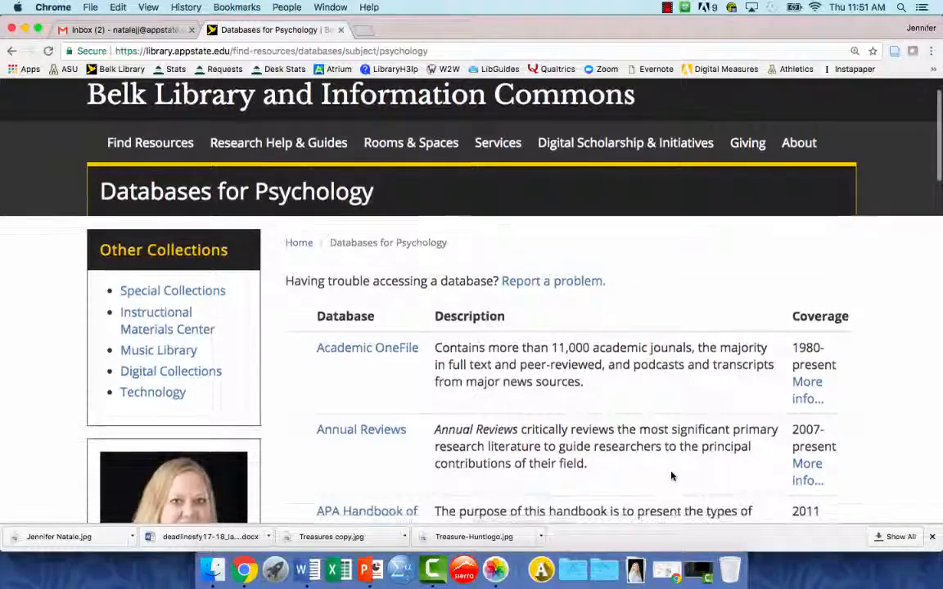
pyautogui.scroll(-3)
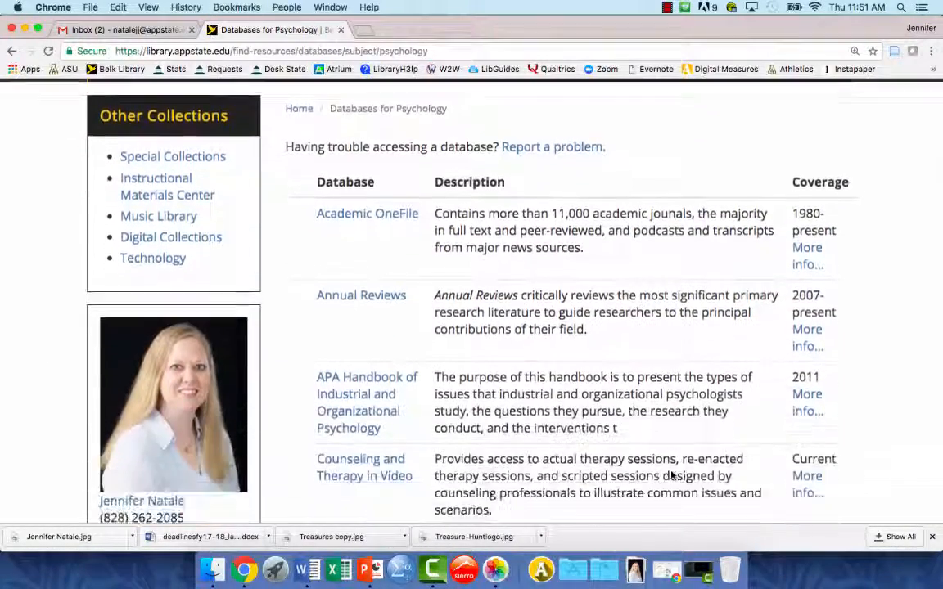
pyautogui.scroll(-3)
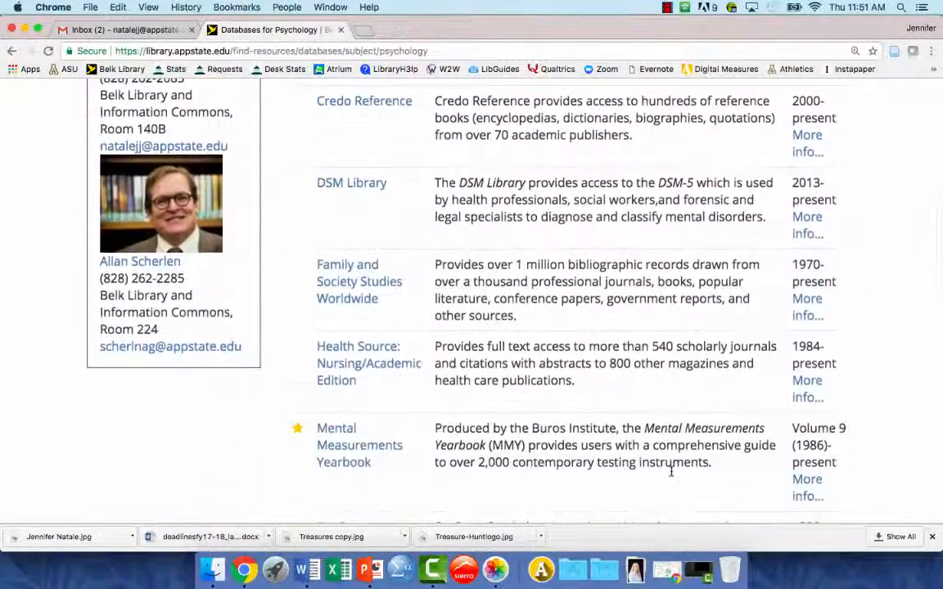
pyautogui.scroll(-3)
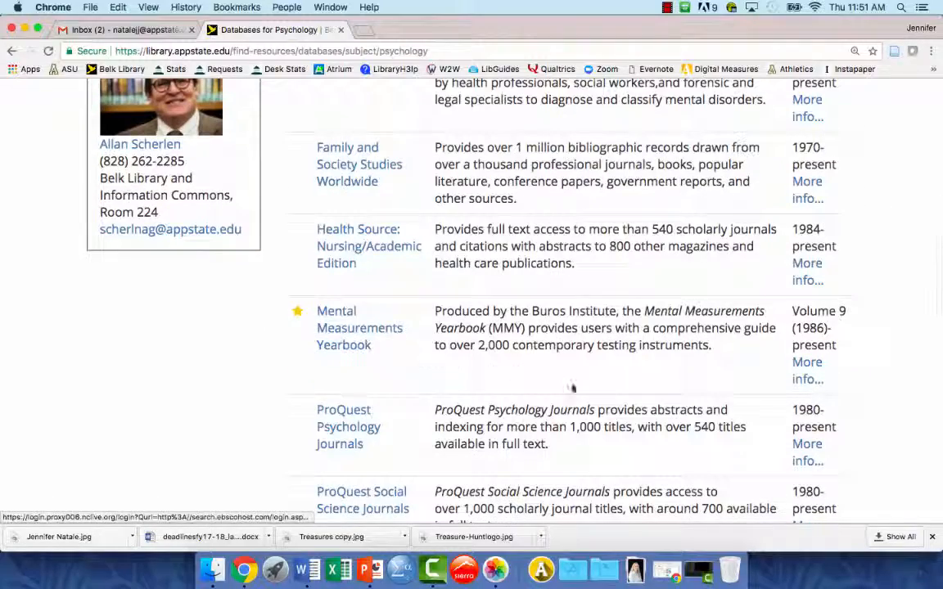
pyautogui.scroll(-3)
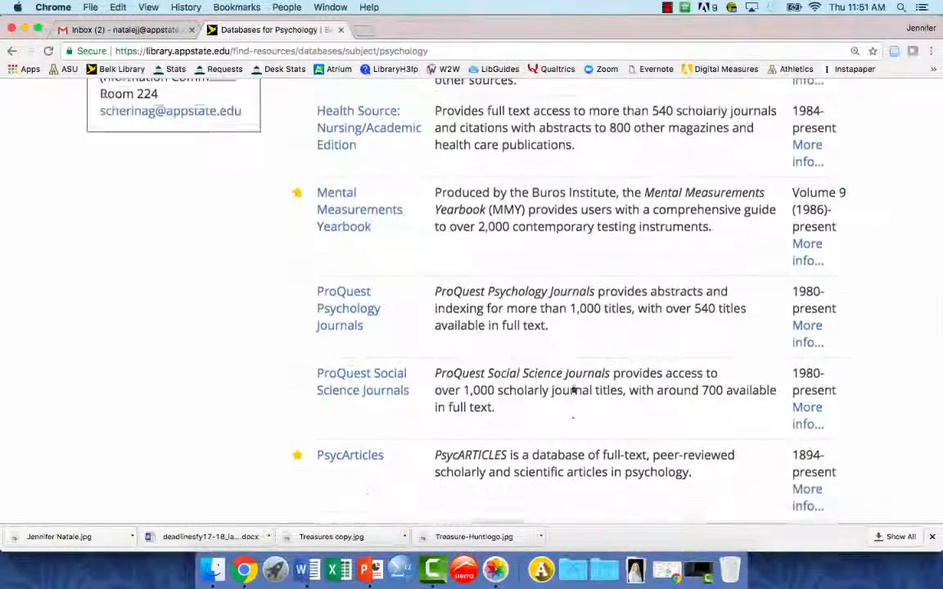
pyautogui.scroll(-3)
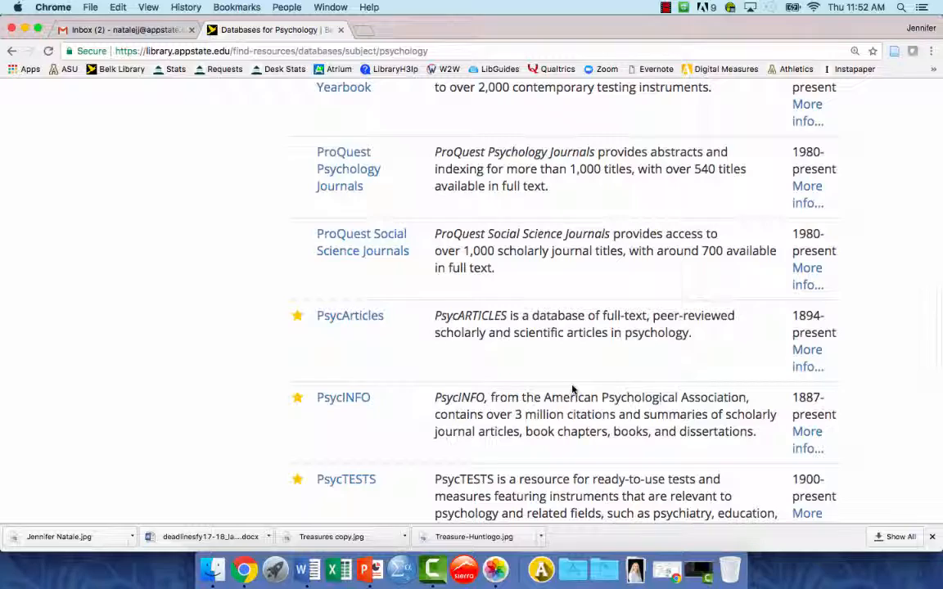
pyautogui.scroll(-3)
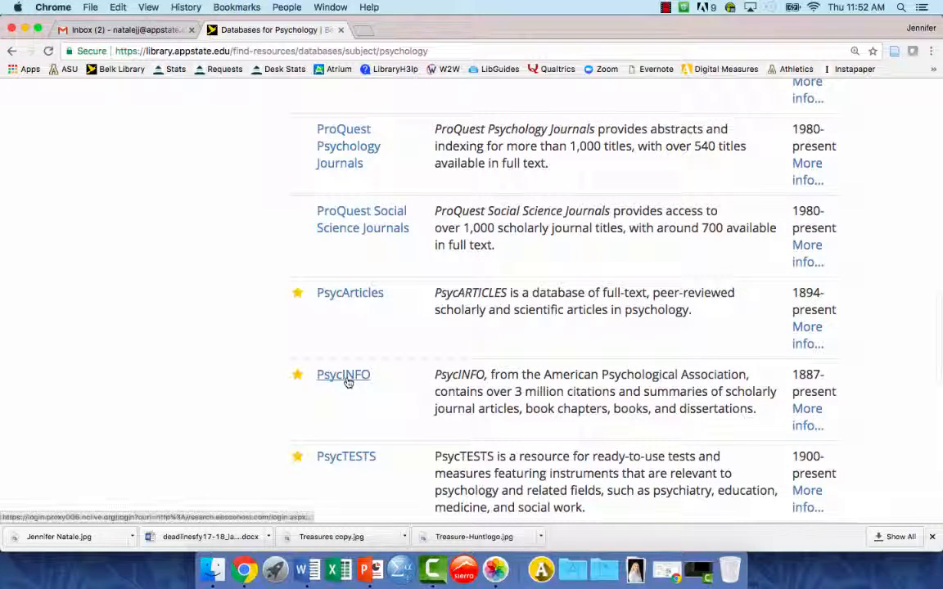
# Launch PsycINFO into the EBSCOhost Basic Search page
pyautogui.click(342, 375)
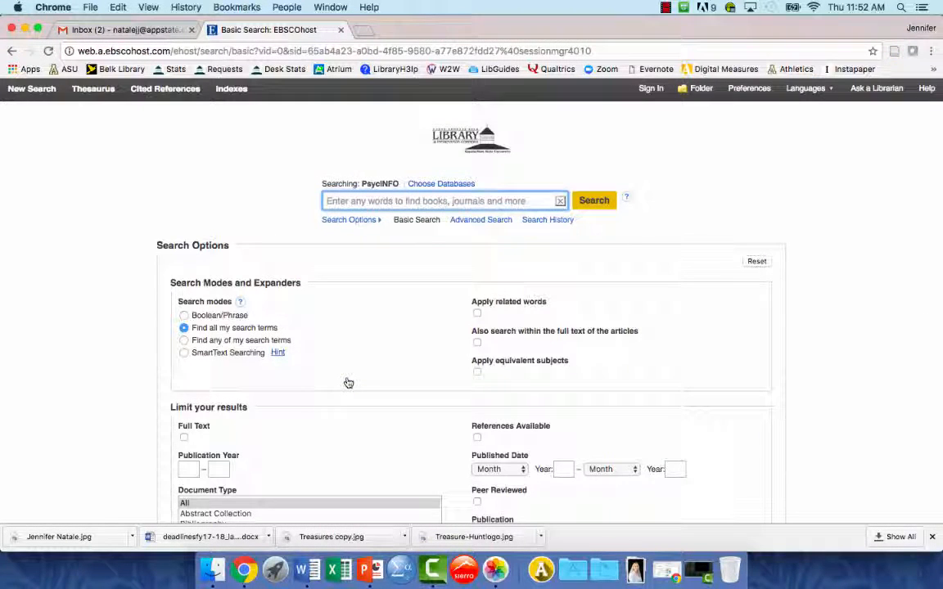
pyautogui.moveTo(338, 180)
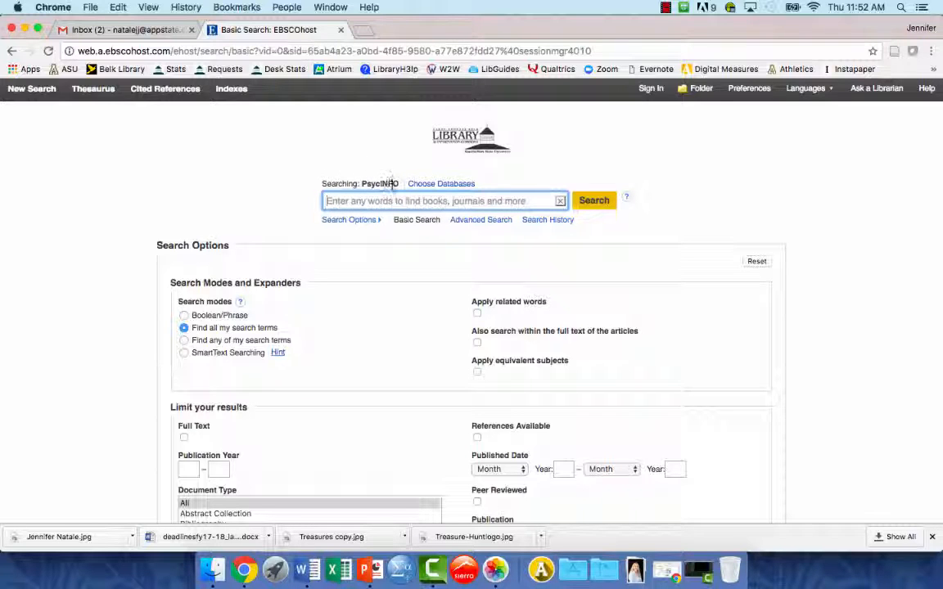
pyautogui.moveTo(440, 183)
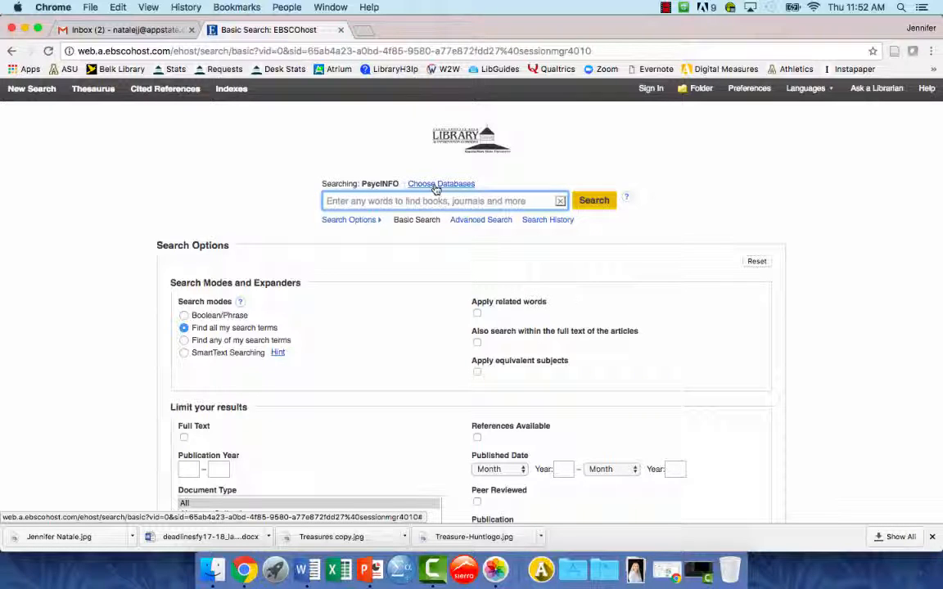
# Add Gender Studies Database and LGBT Life with Full Text alongside PsycINFO, then confirm
pyautogui.click(440, 184)
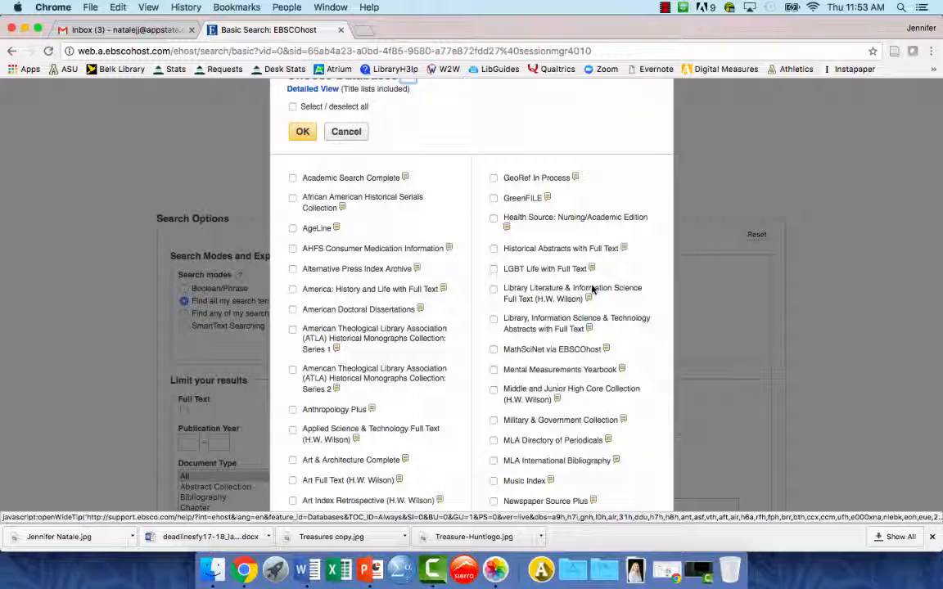
pyautogui.scroll(-3)
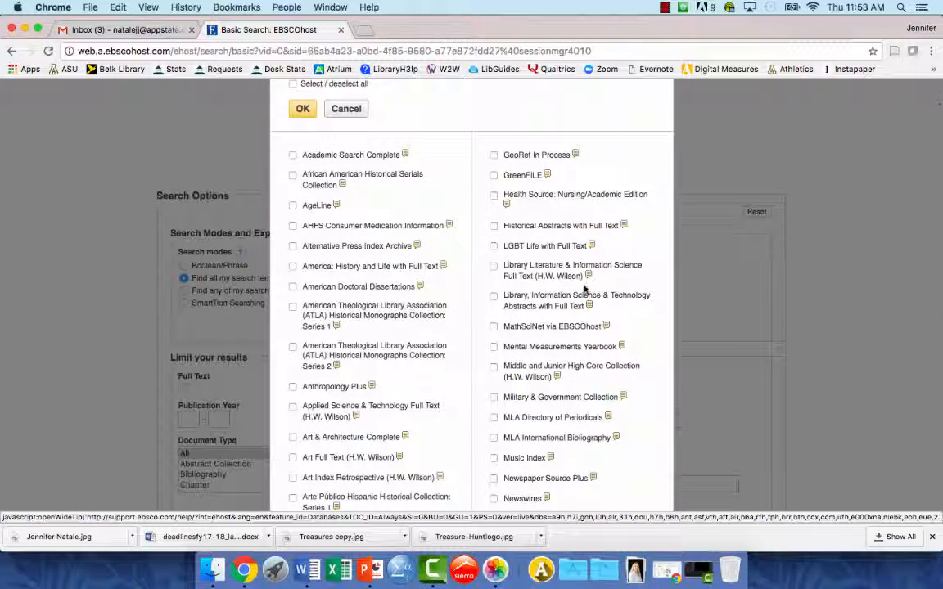
pyautogui.moveTo(494, 246)
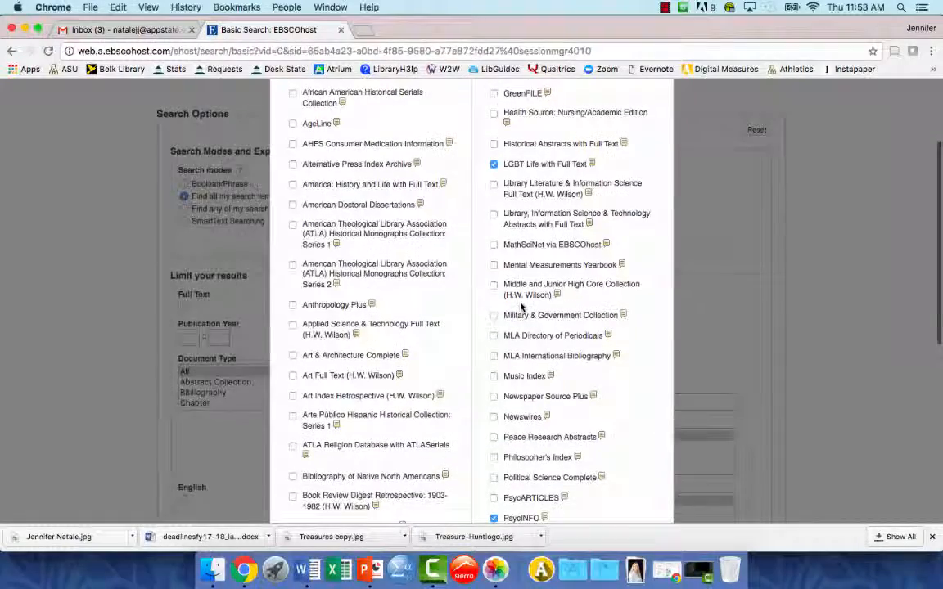
pyautogui.scroll(-3)
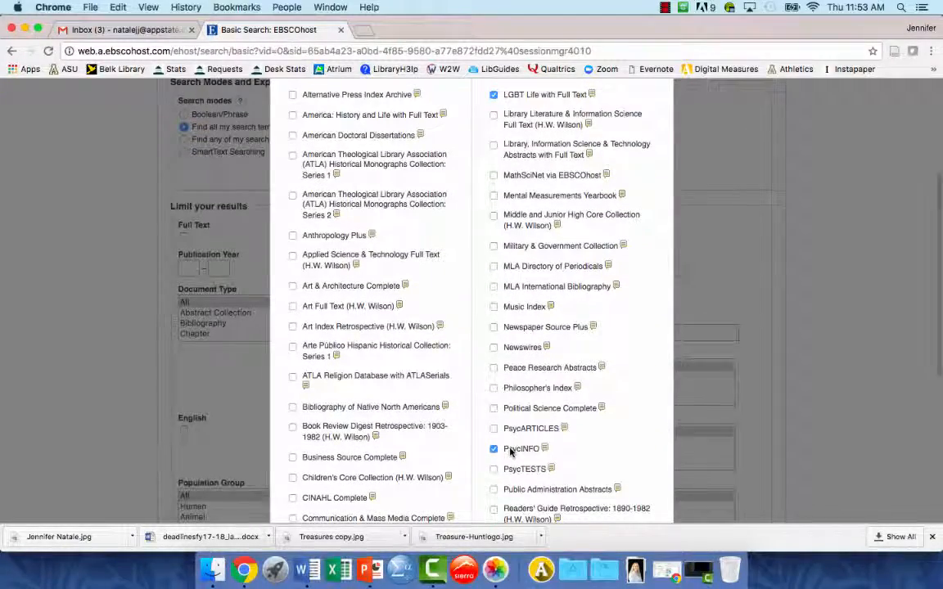
pyautogui.scroll(-3)
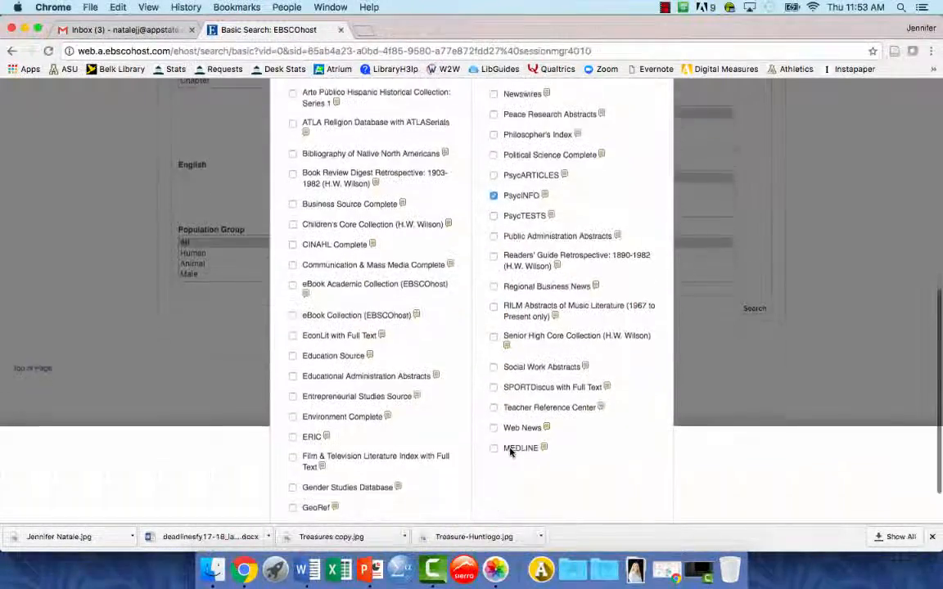
pyautogui.scroll(-3)
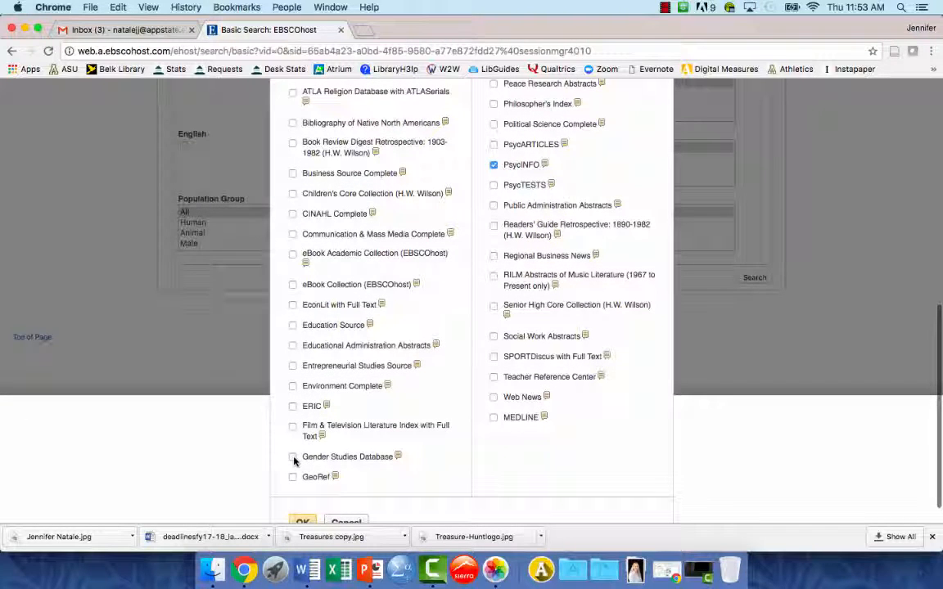
pyautogui.click(292, 456)
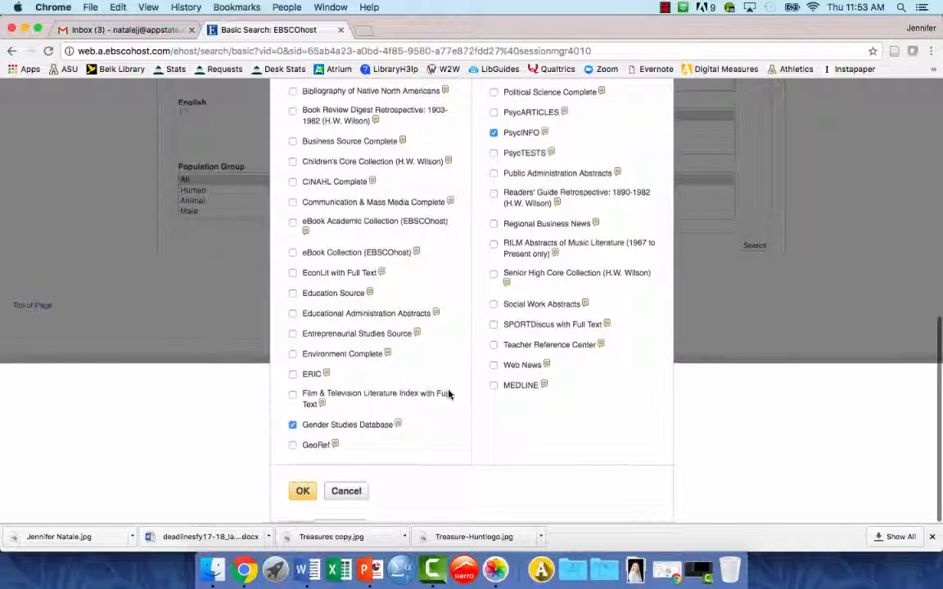
pyautogui.click(302, 494)
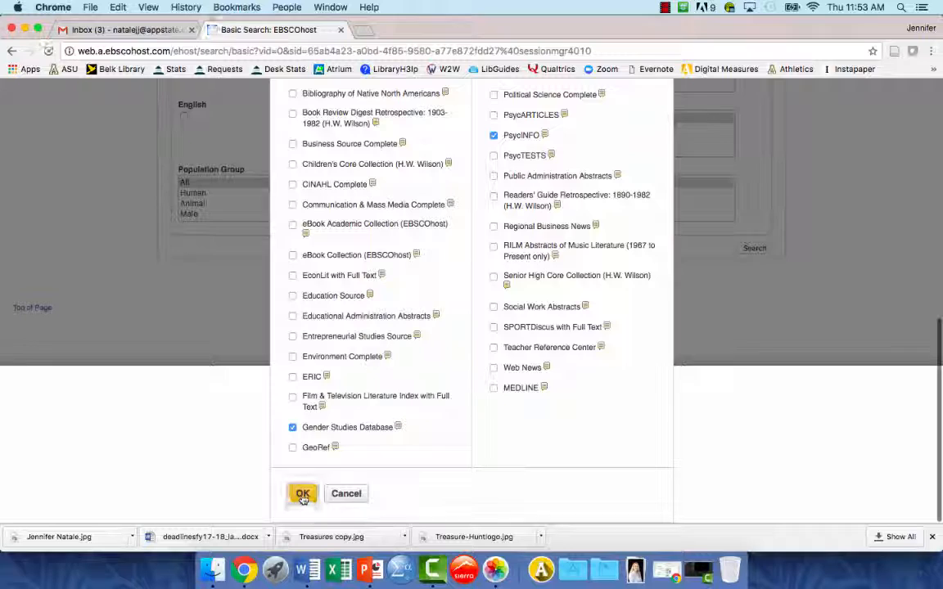
pyautogui.click(301, 493)
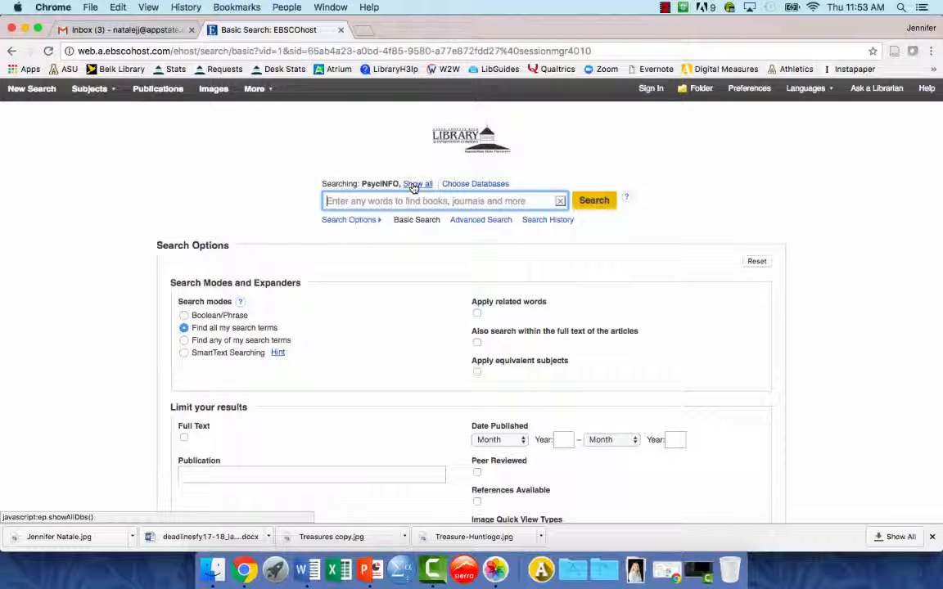
pyautogui.moveTo(416, 184)
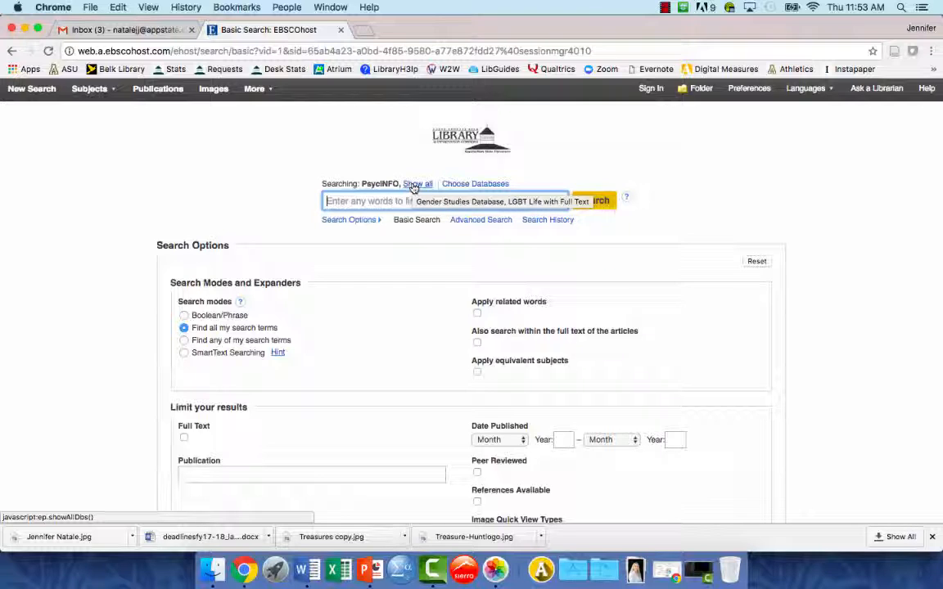